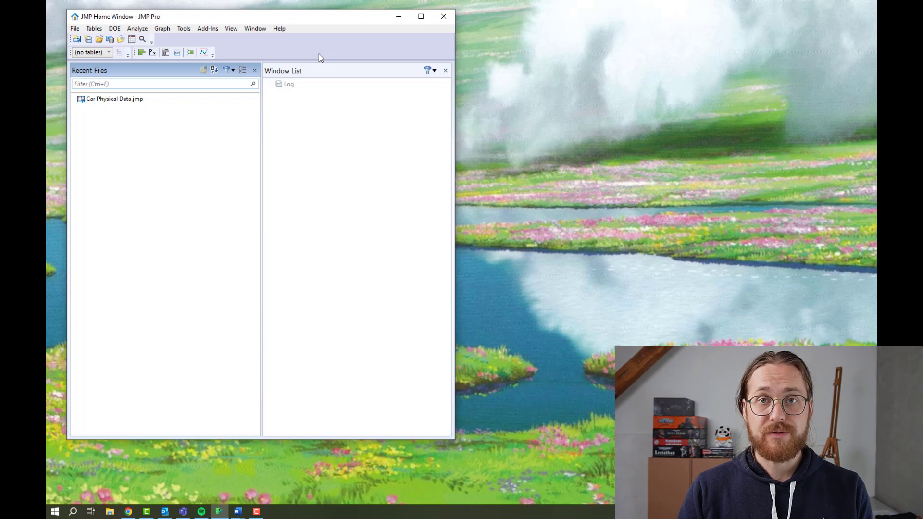
Step: Search the JMP sample data folder for 'car' and open Car Physical Data
left_click(279, 28)
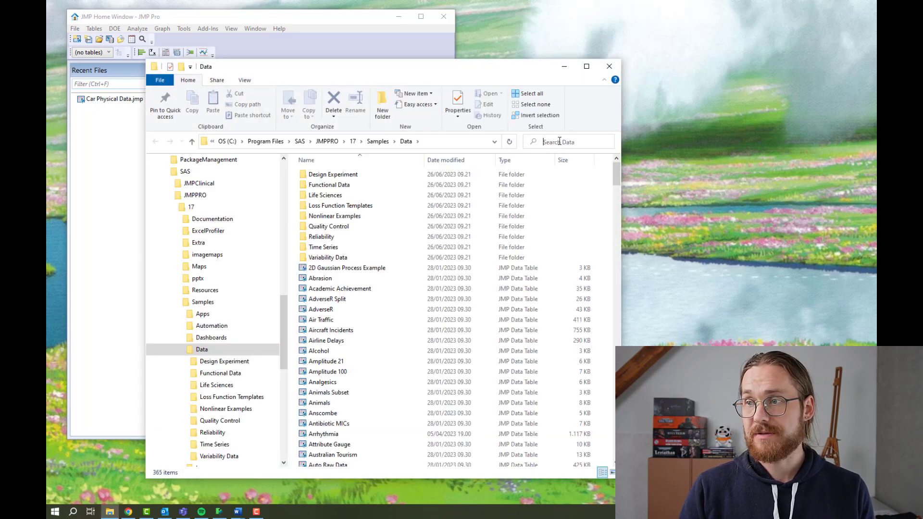
type("ca")
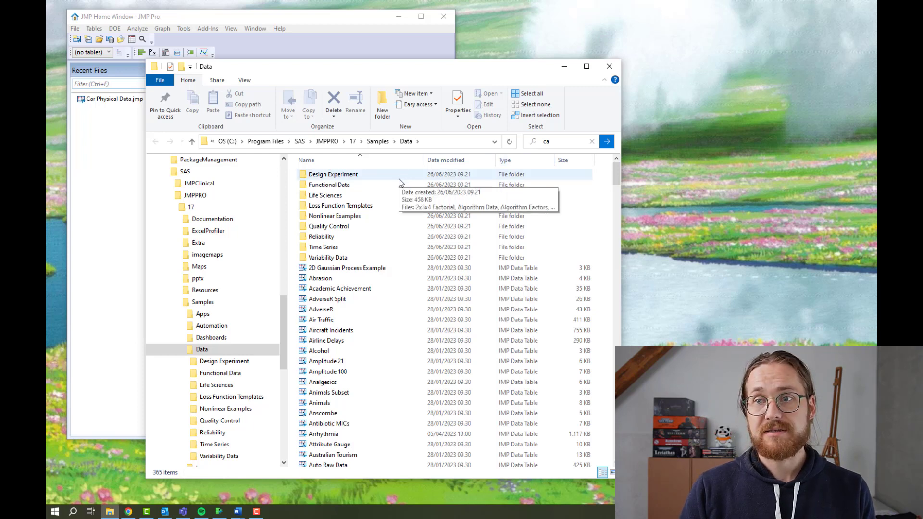
left_click(559, 141)
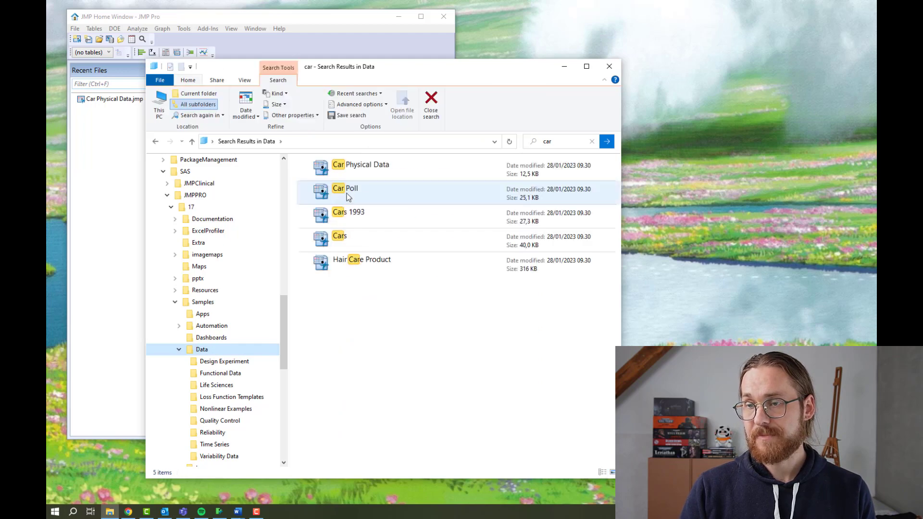
double_click(360, 164)
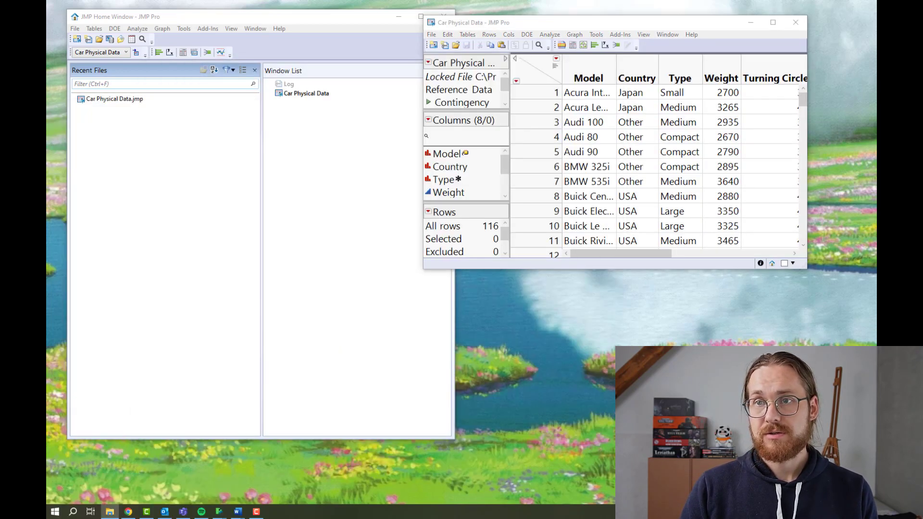
Step: Maximize the table and select the Country, Weight, Horsepower and Gas Tank Size columns
left_click(772, 23)
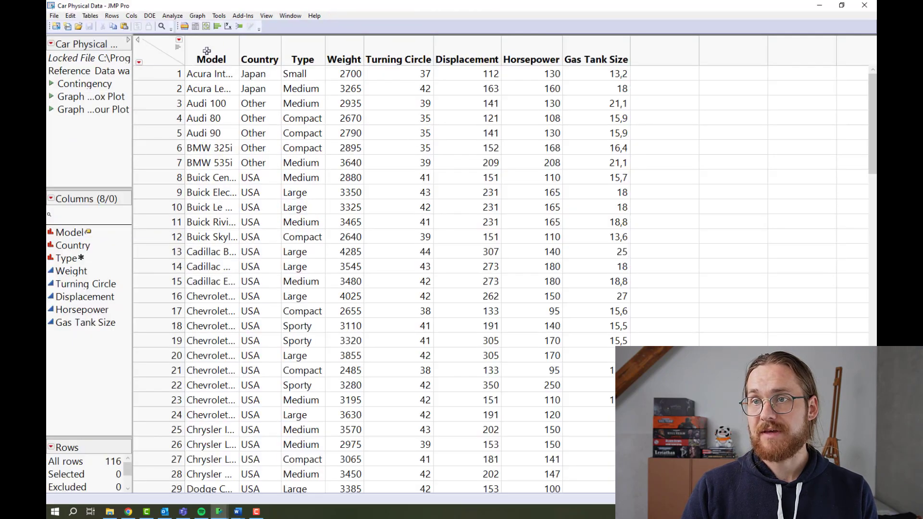
left_click(259, 59)
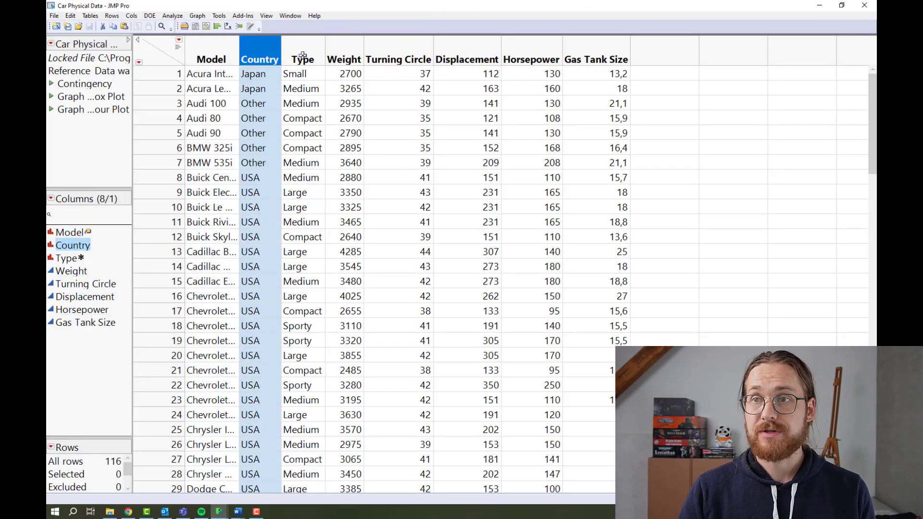
left_click(344, 59)
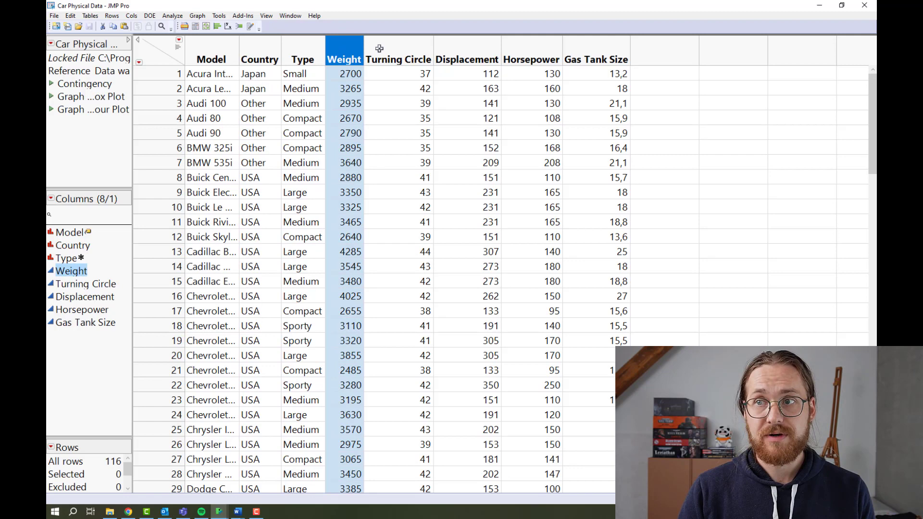
left_click(530, 59)
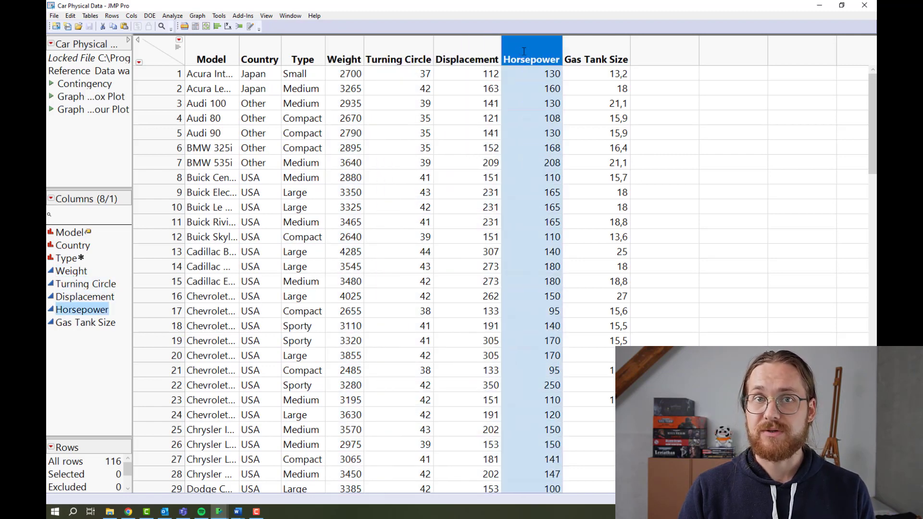
left_click(595, 59)
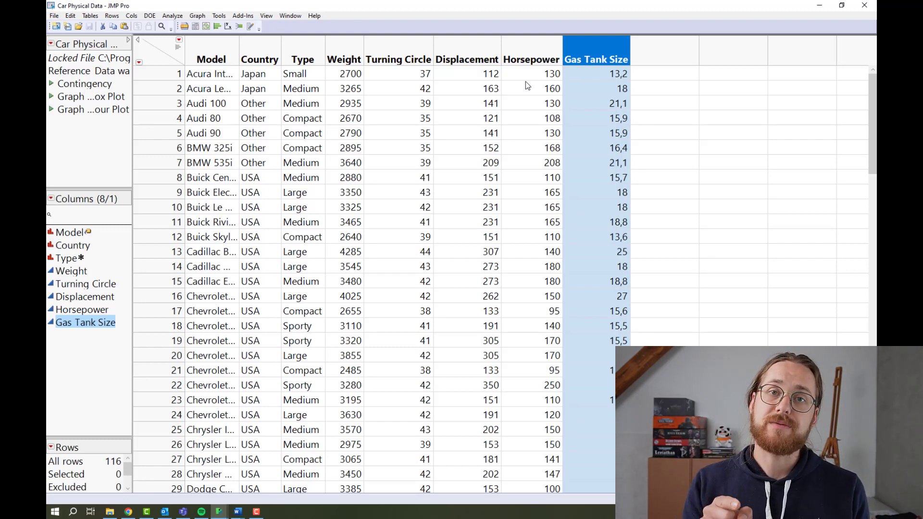
mouse_move(484, 85)
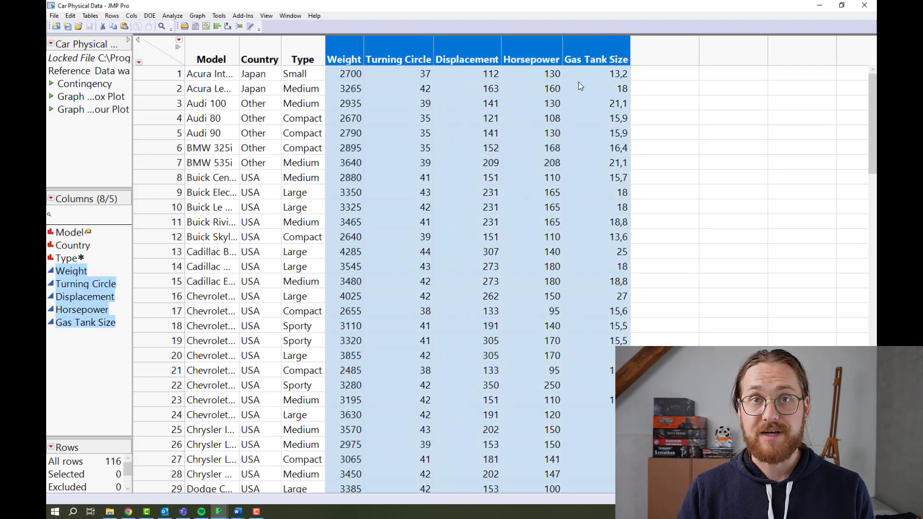
mouse_move(416, 118)
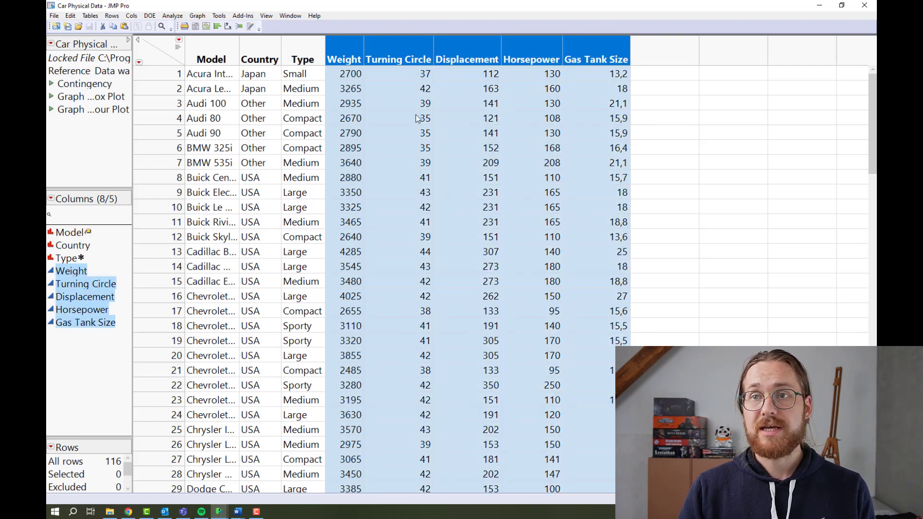
mouse_move(381, 125)
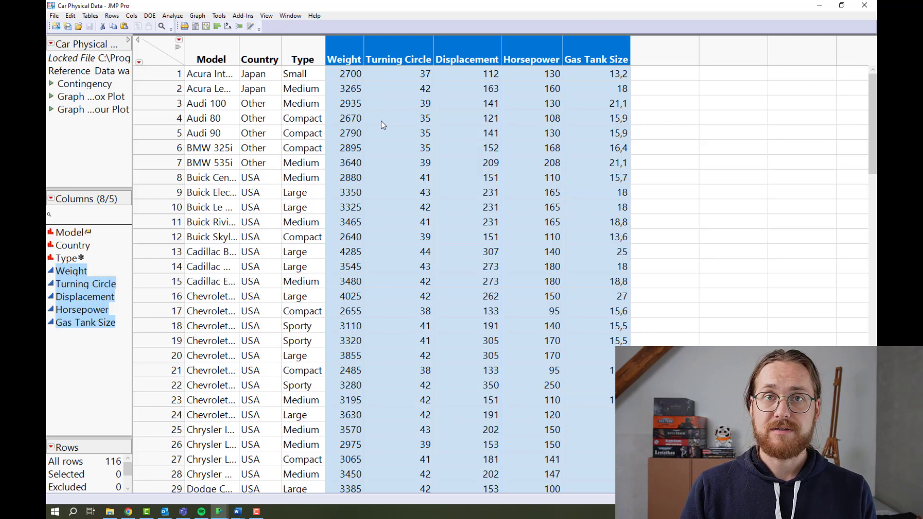
Step: In Fit Y by X, cast Gas Tank Size as Y and Weight as X, then run it
left_click(172, 15)
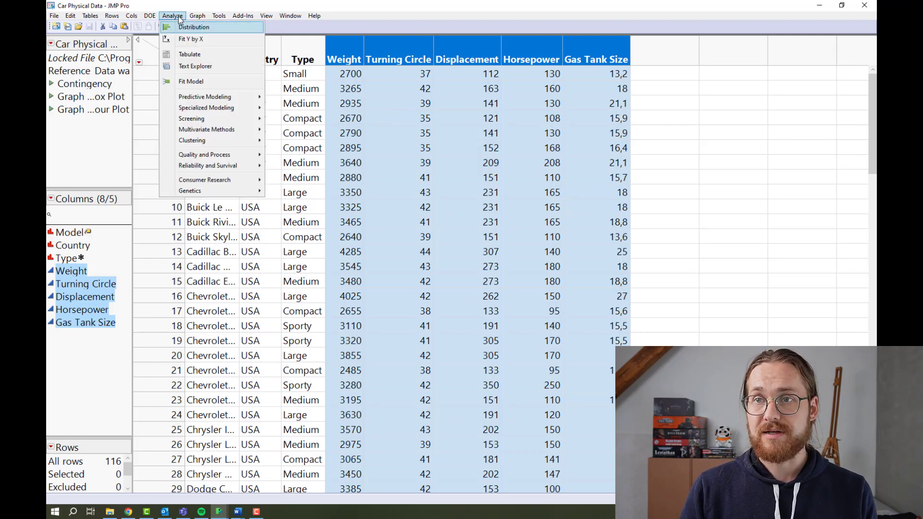
mouse_move(191, 39)
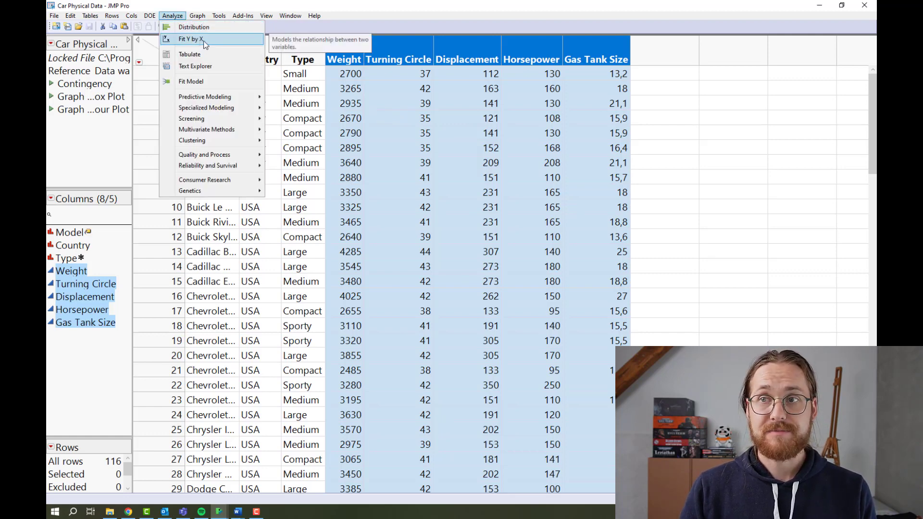
left_click(194, 39)
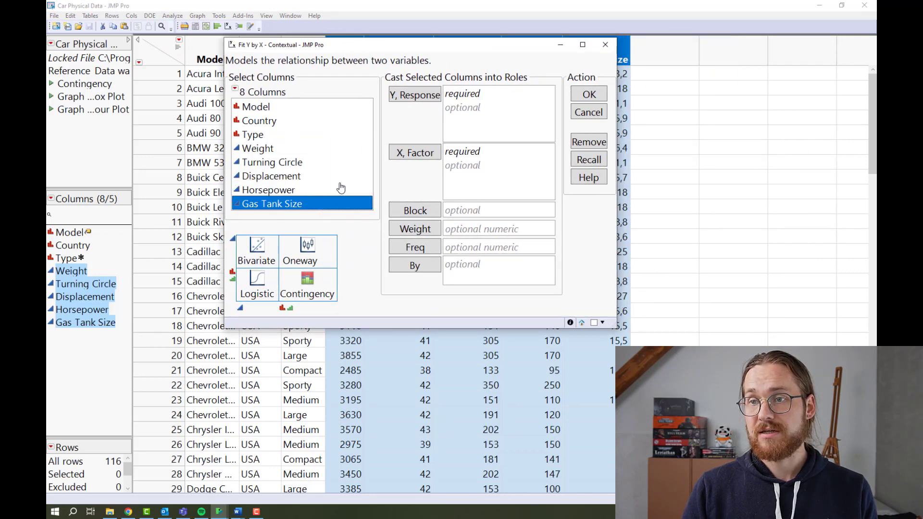
left_click(414, 95)
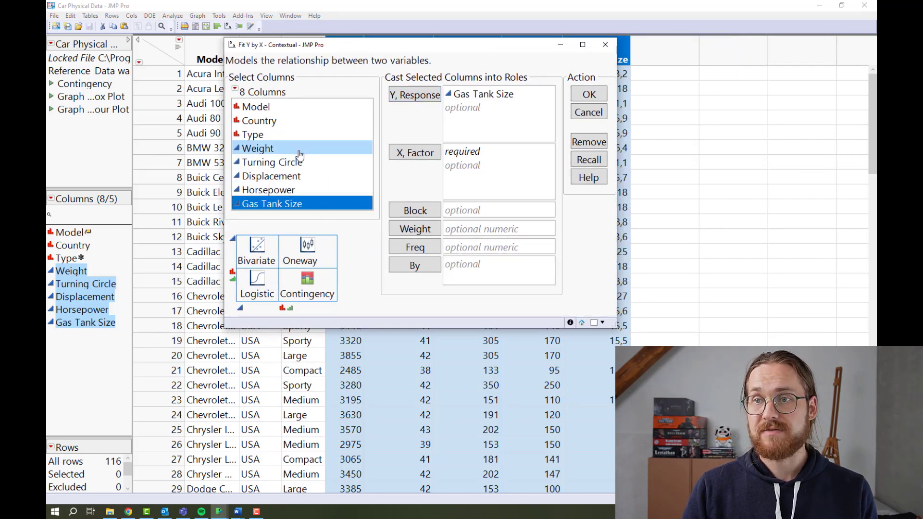
left_click(414, 153)
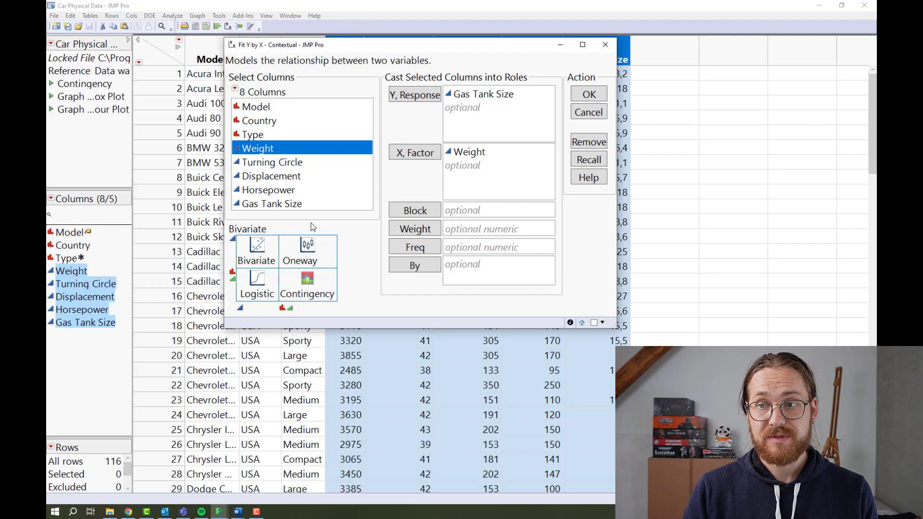
mouse_move(270, 241)
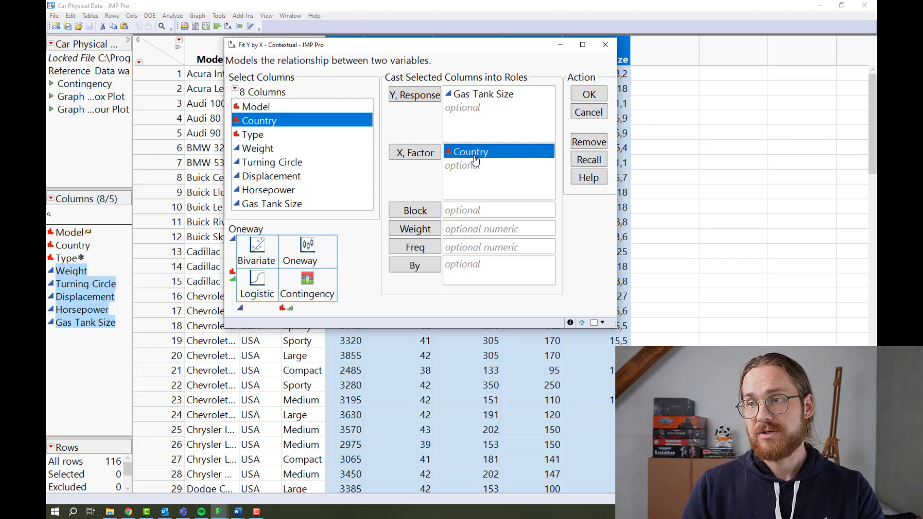
left_click(258, 147)
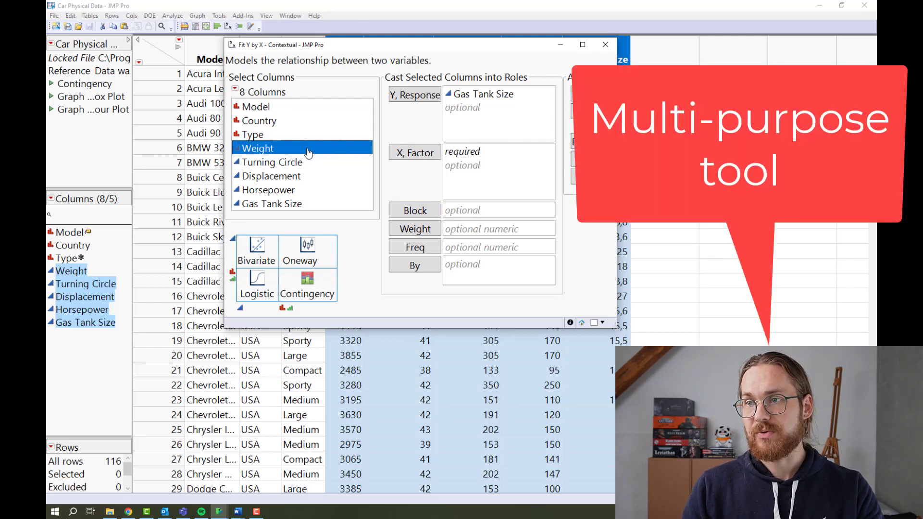
left_click(413, 153)
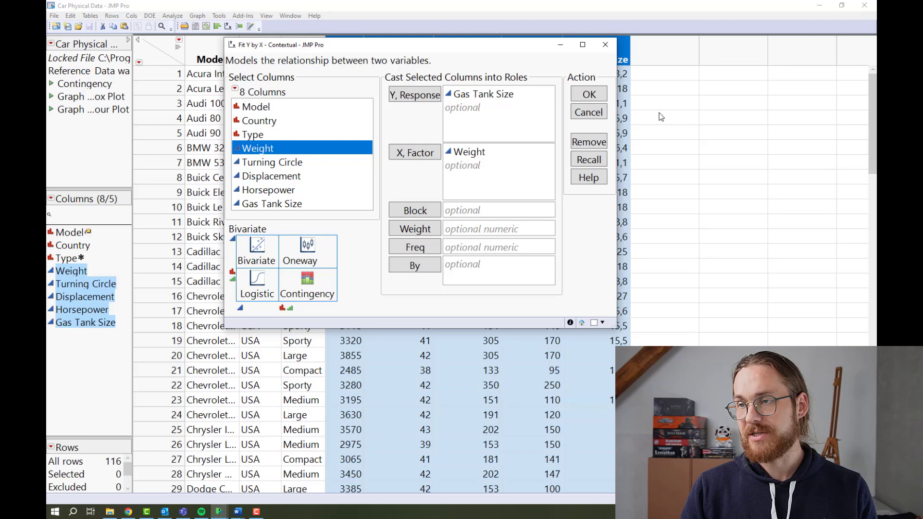
left_click(588, 94)
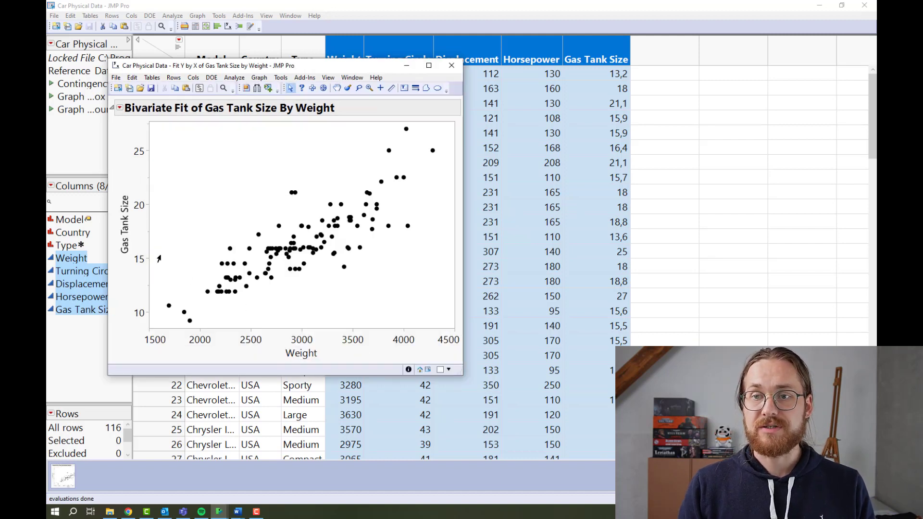
mouse_move(129, 123)
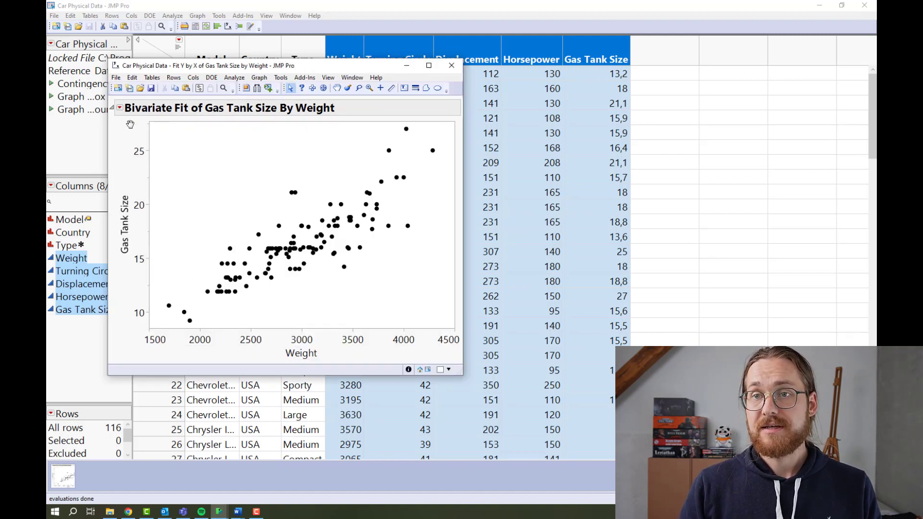
mouse_move(121, 112)
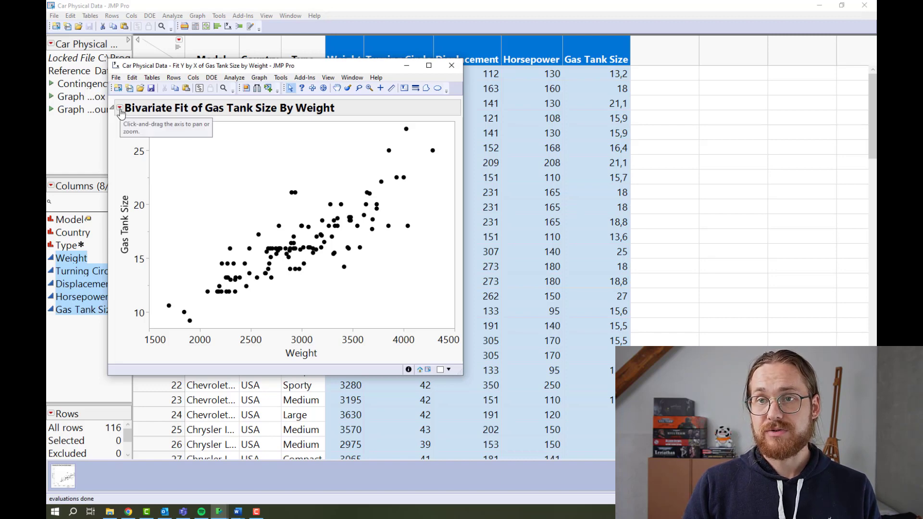
Step: Choose Fit Line from the Bivariate Fit red-triangle menu
left_click(120, 109)
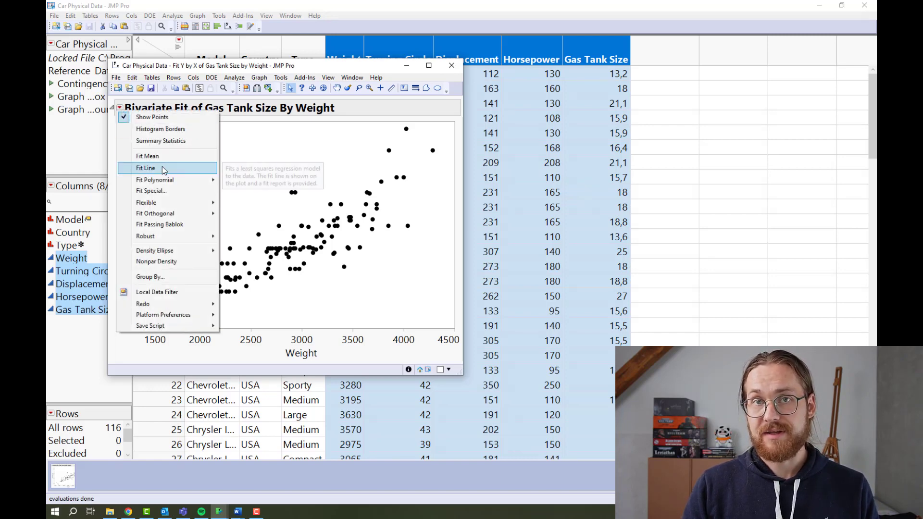
left_click(145, 168)
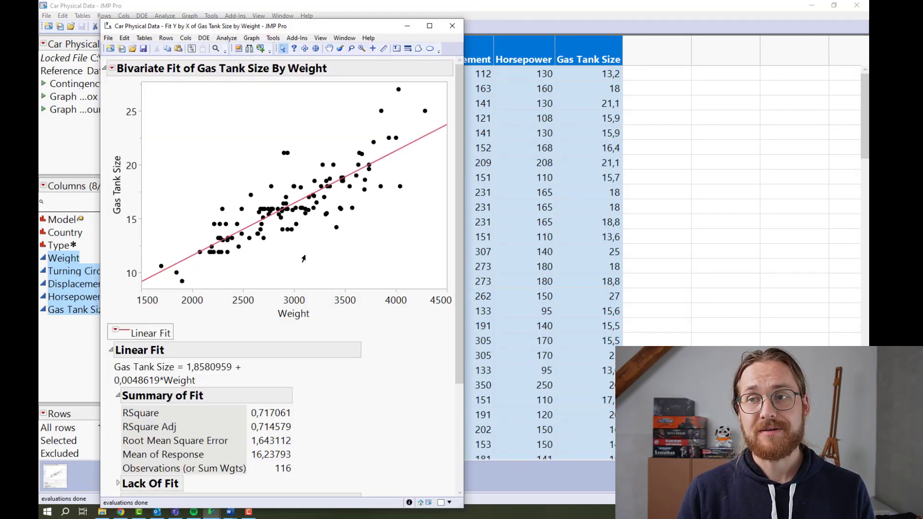
mouse_move(292, 241)
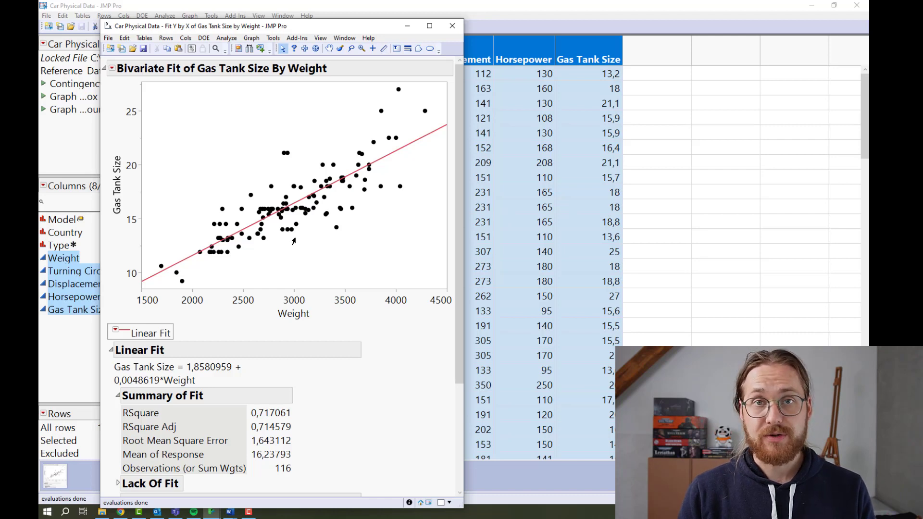
Step: Scroll down the report to the Analysis of Variance and Parameter Estimates tables
scroll("down", 3)
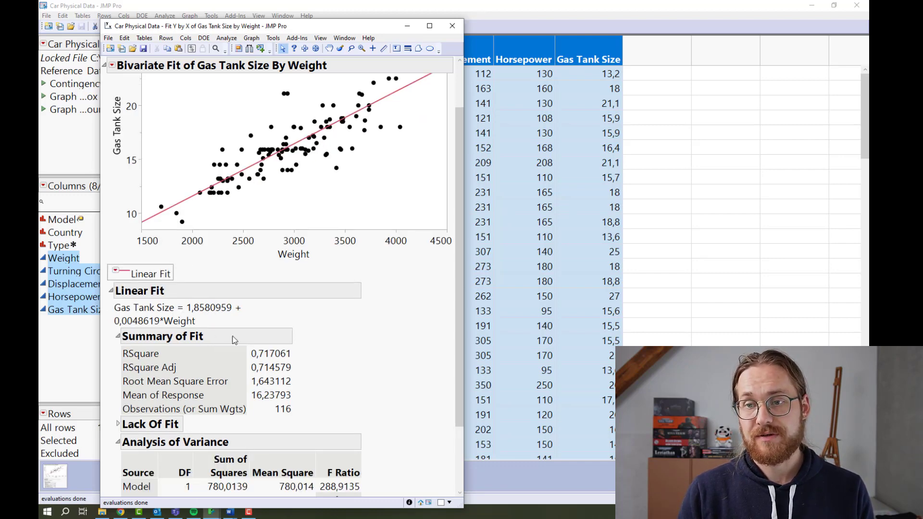
scroll("down", 3)
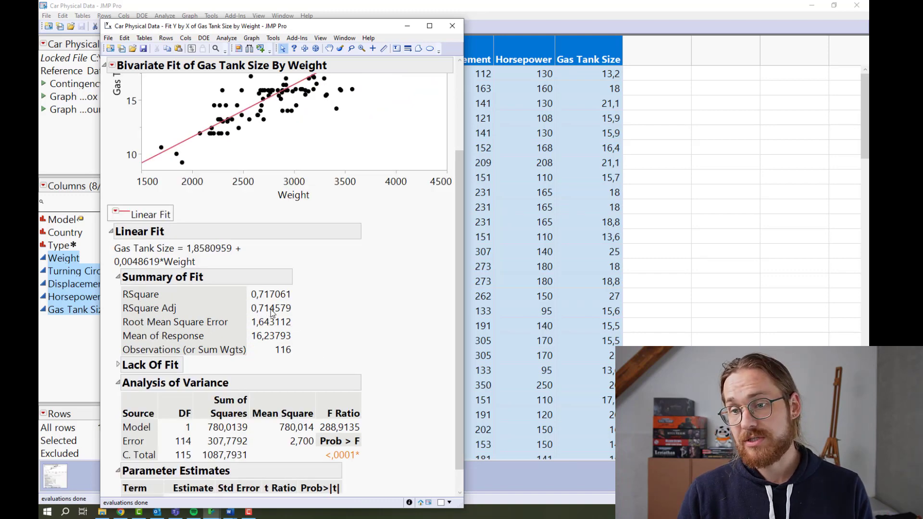
scroll("down", 3)
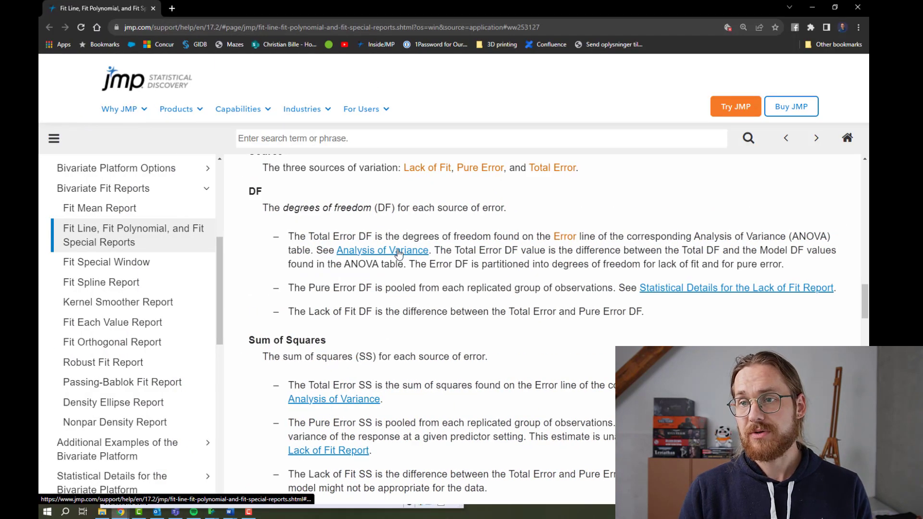
Step: Scroll through the Lack of Fit and Sum of Squares documentation and the Parameter Estimates report
scroll("up", 3)
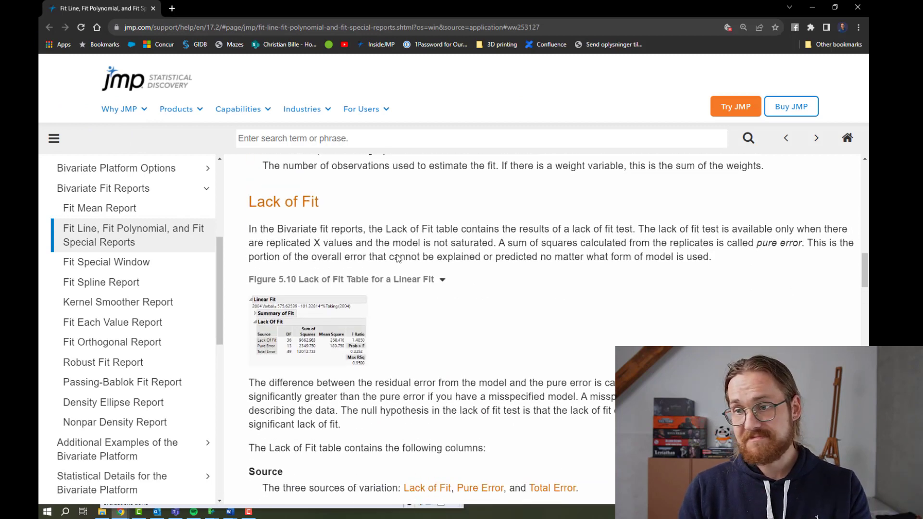
scroll("down", 3)
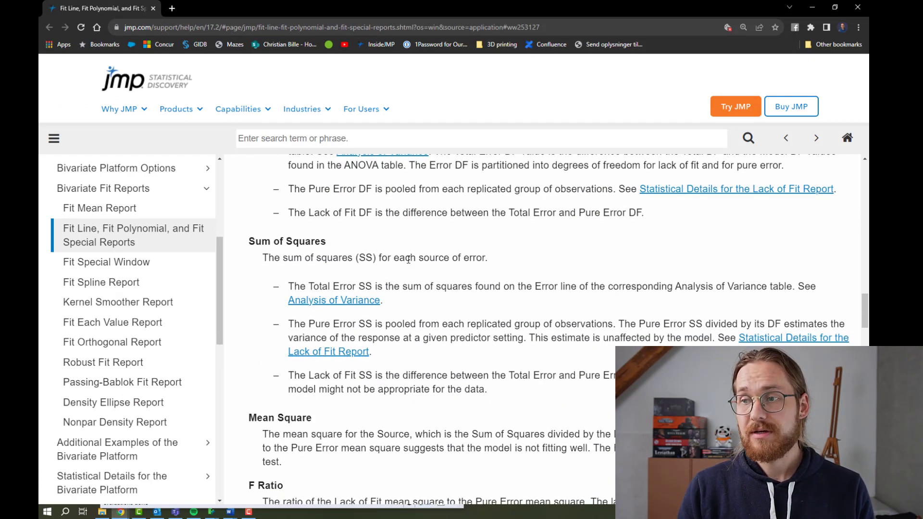
scroll("down", 3)
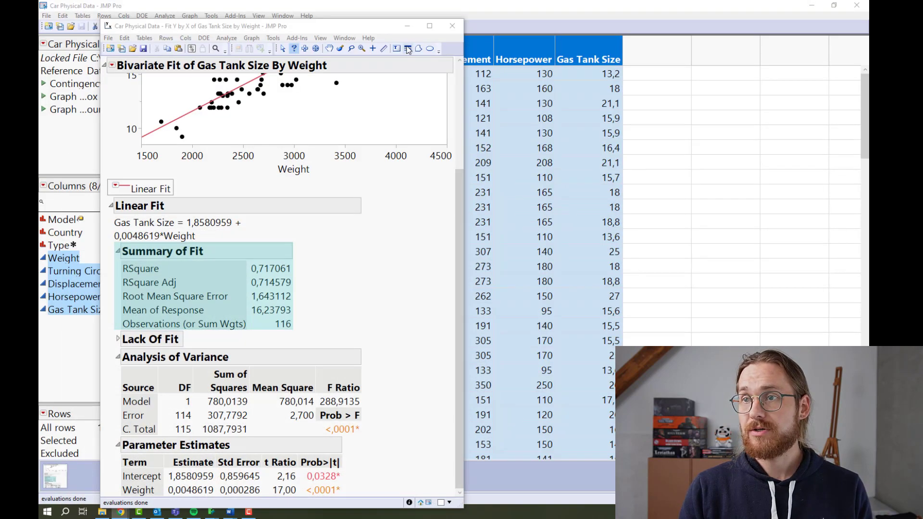
Step: Open JMP Pro's Help menu
left_click(368, 37)
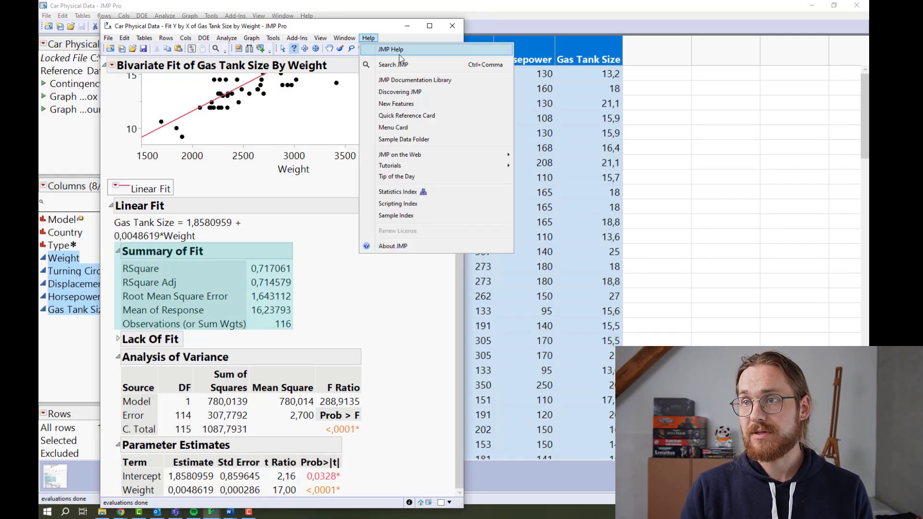
mouse_move(399, 154)
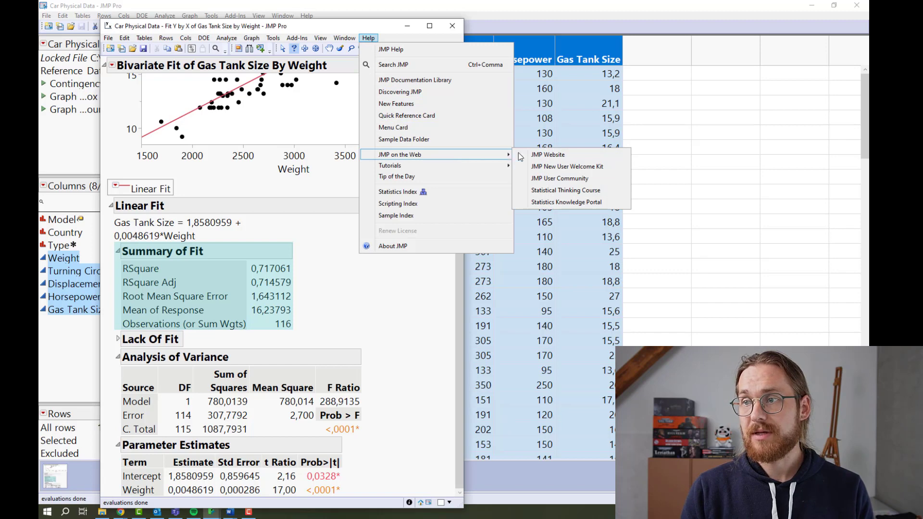
mouse_move(566, 202)
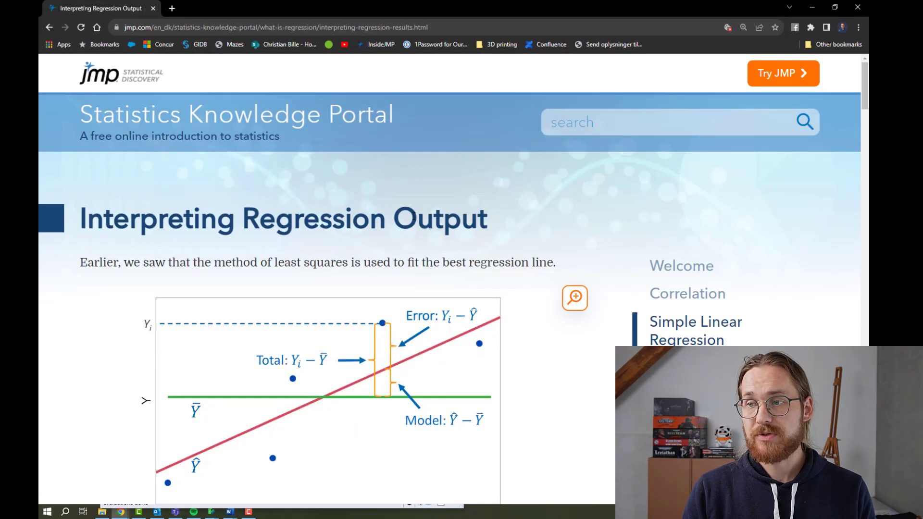
Step: Scroll the Interpreting Regression Output page down to the SST, SSM and SSE diagrams
scroll("down", 3)
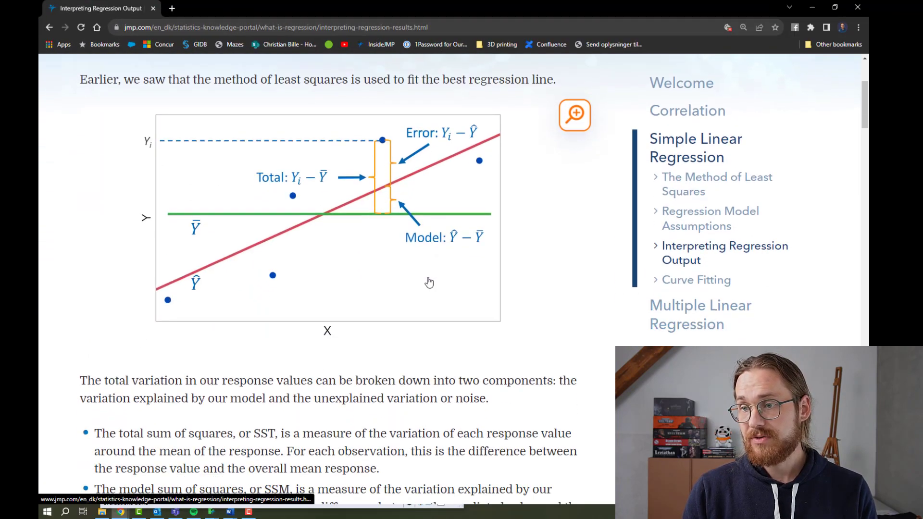
scroll("down", 3)
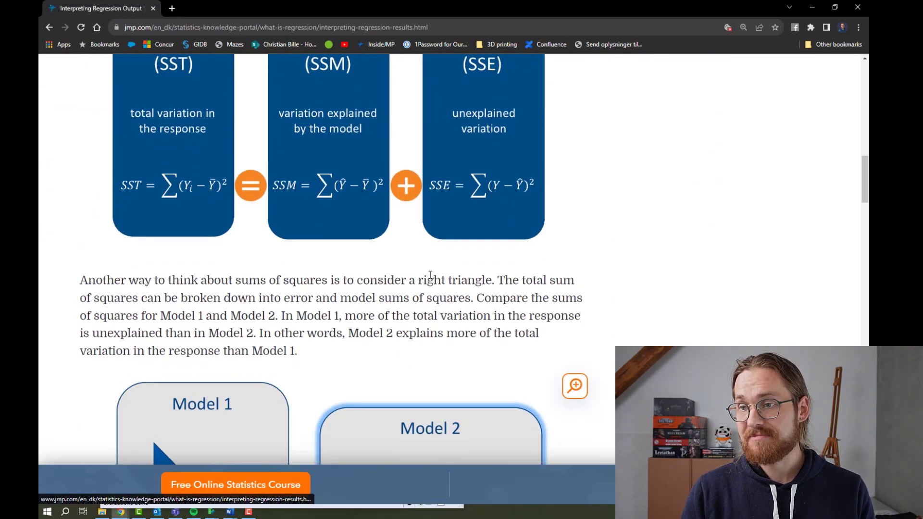
scroll("down", 3)
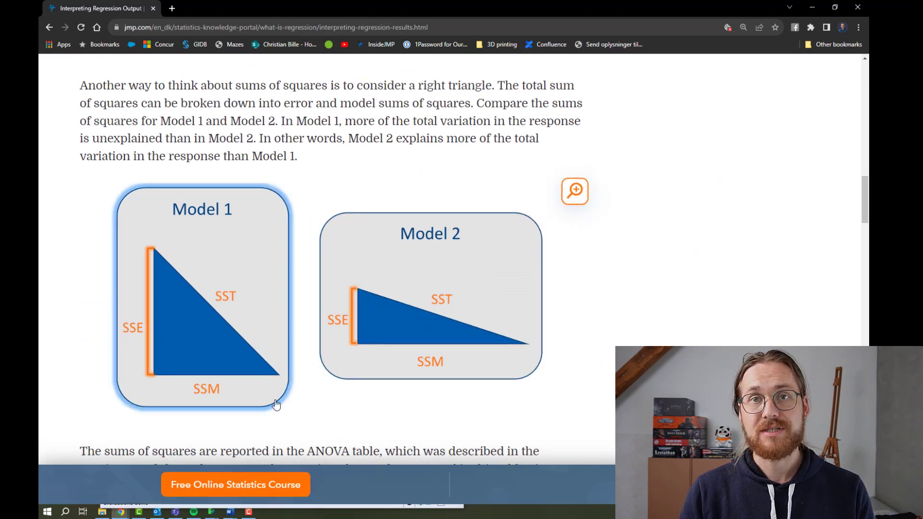